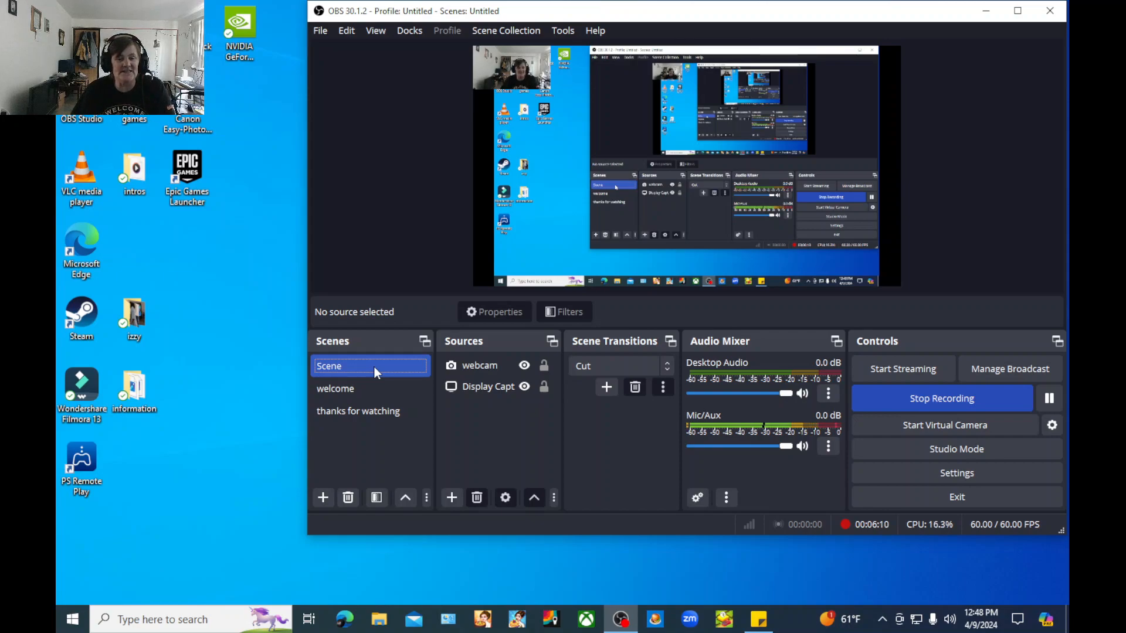
Step: Switch from Scene to the 'thanks for watching' scene while recording continues
{"action": "left_click", "coordinate": [358, 412]}
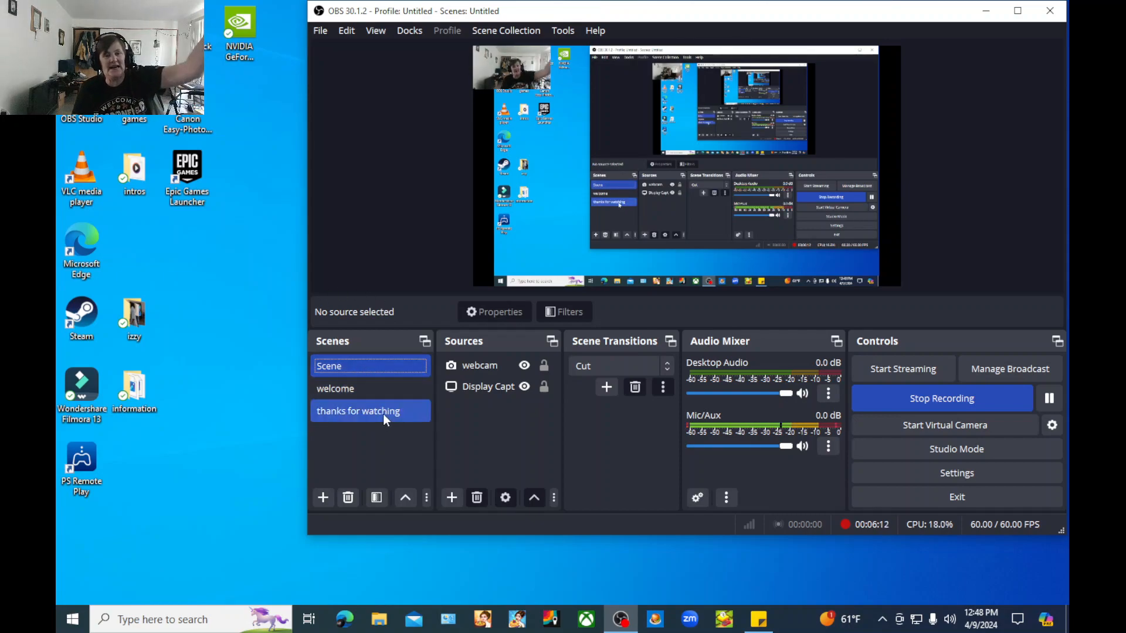